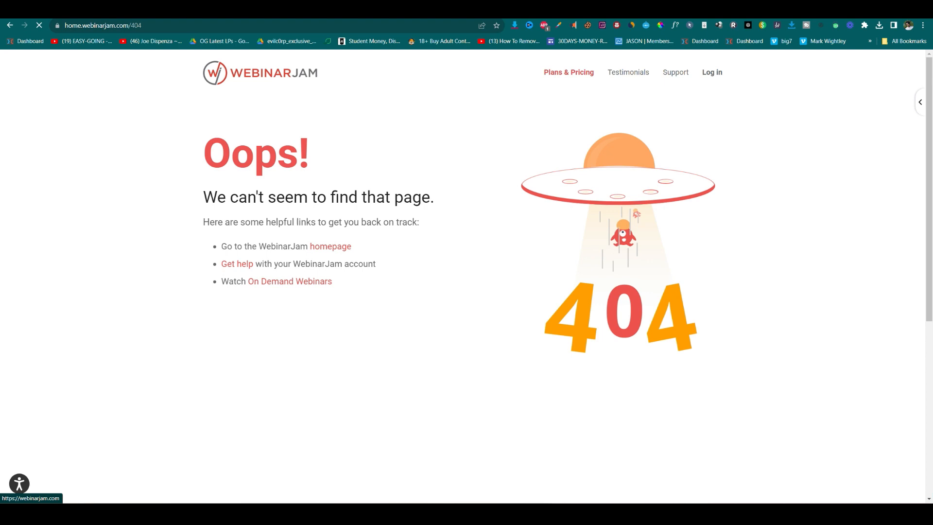
Step: Go from the 404 page to the WebinarJam homepage, play the demo video and skim the page
left_click(331, 245)
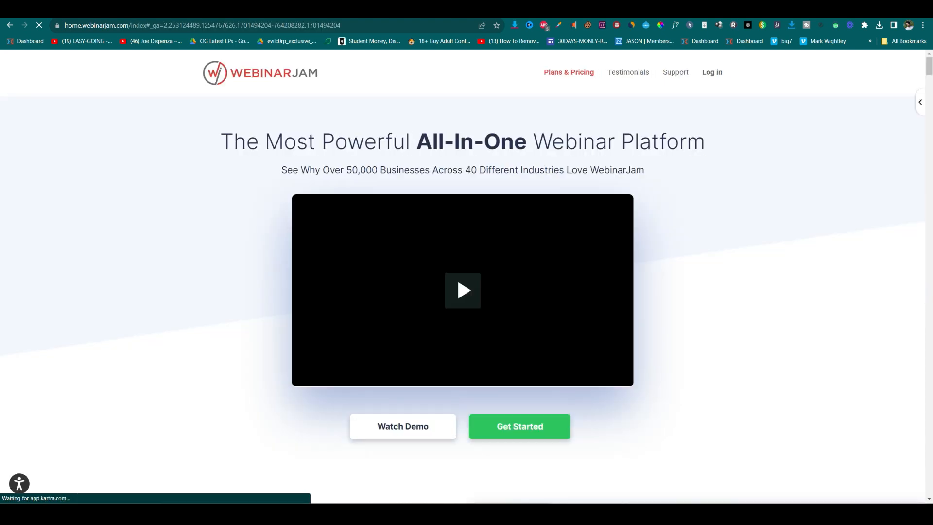
left_click(462, 291)
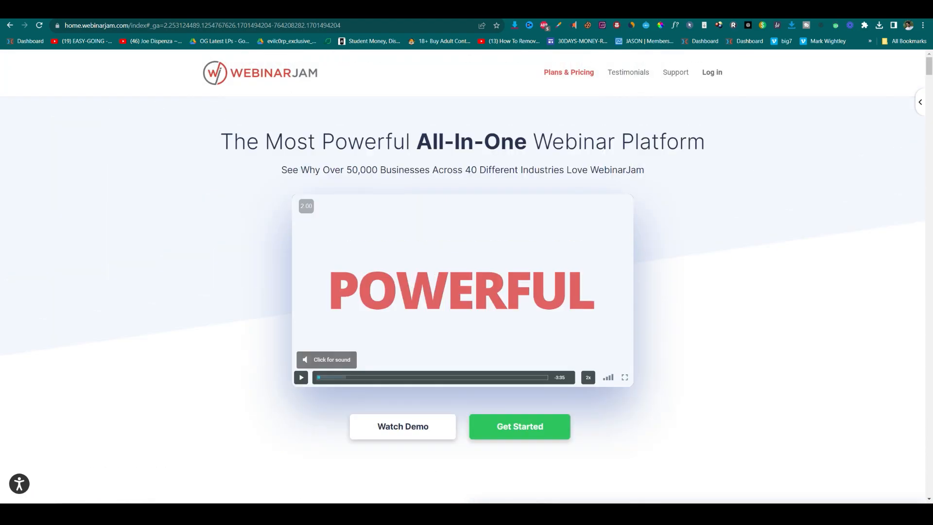
scroll("down", 3)
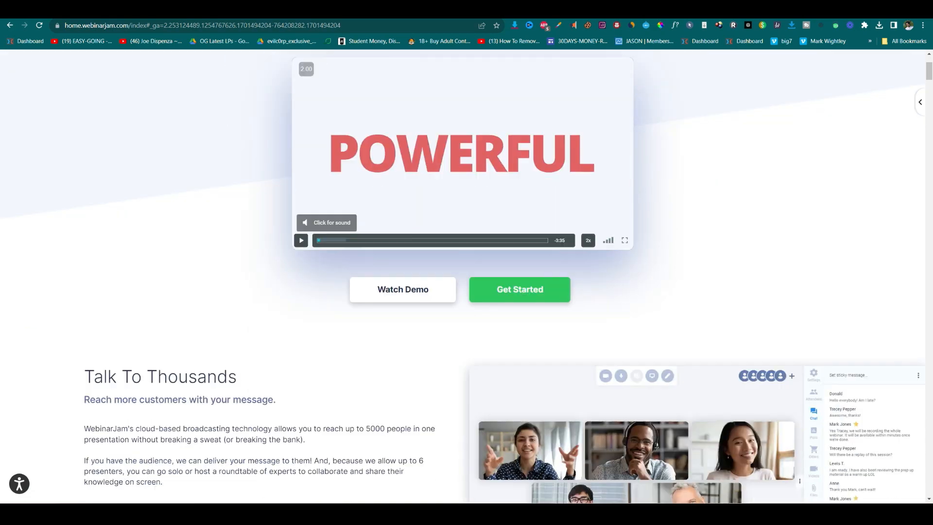
scroll("down", 3)
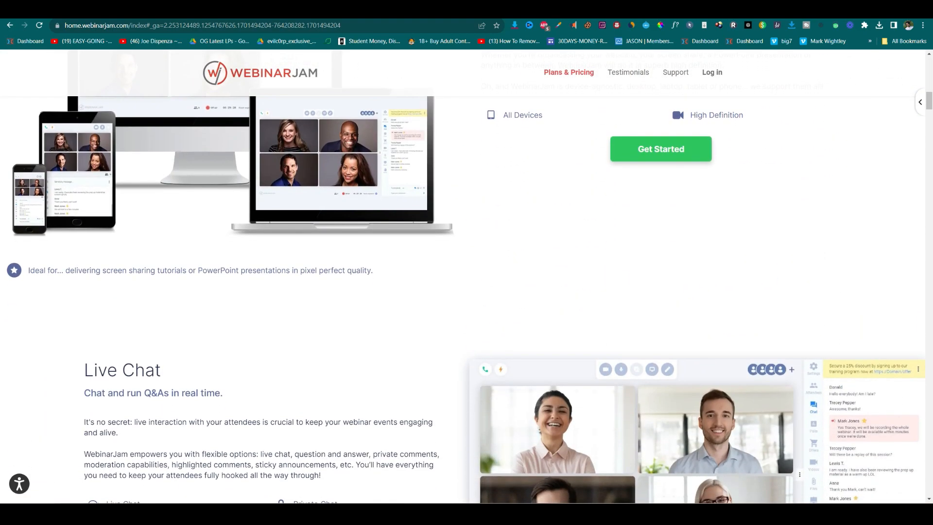
scroll("down", 3)
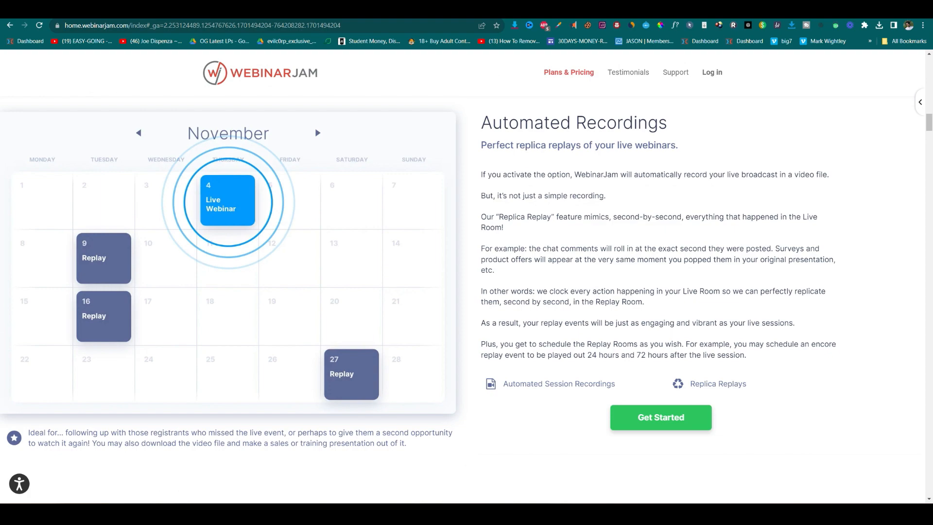
scroll("up", 3)
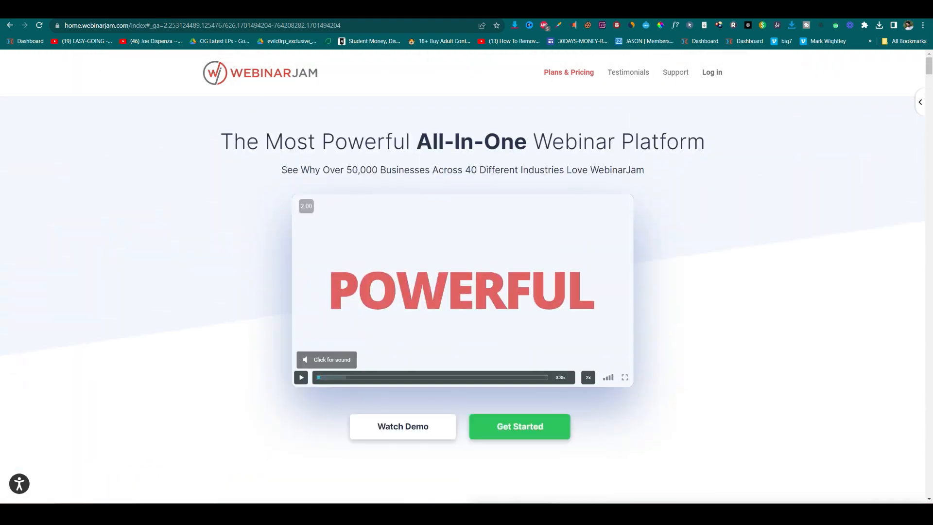
left_click(403, 426)
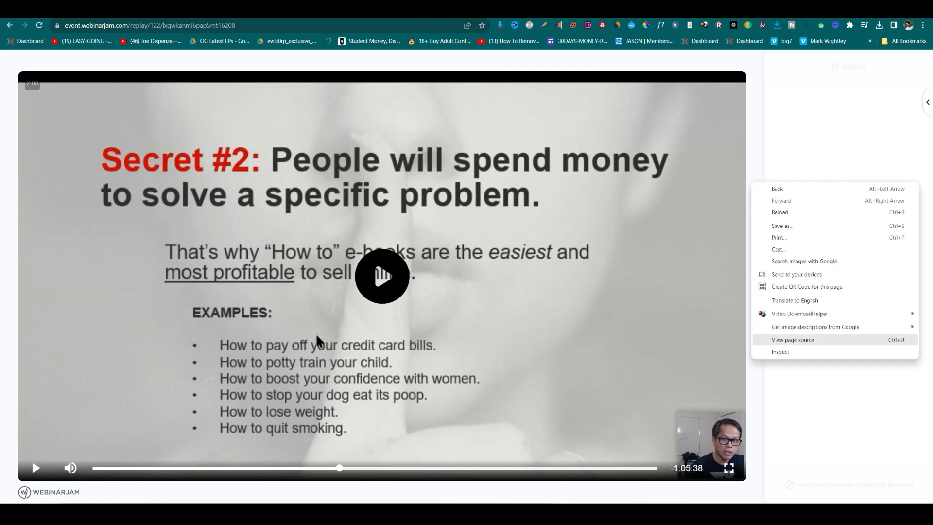
mouse_move(796, 300)
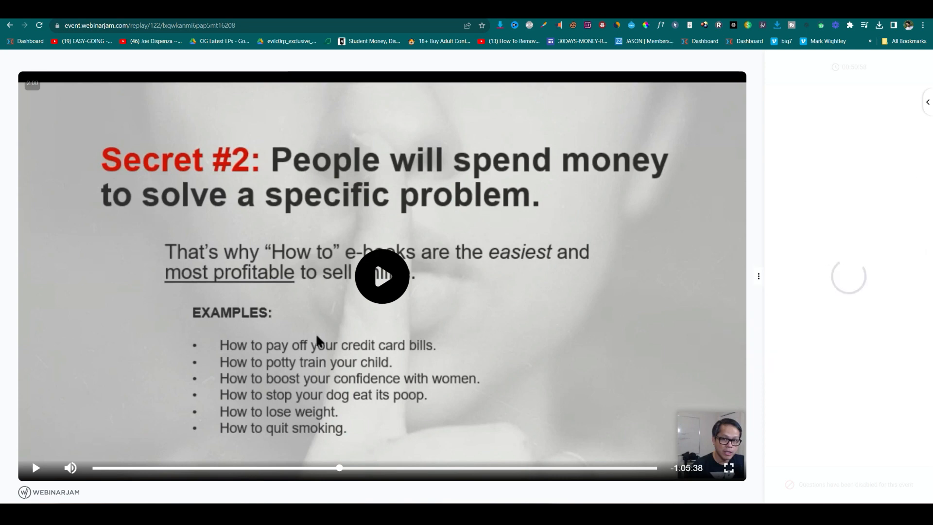
Step: Bring up Chrome DevTools on the WebinarJam replay page with F12
key("F12")
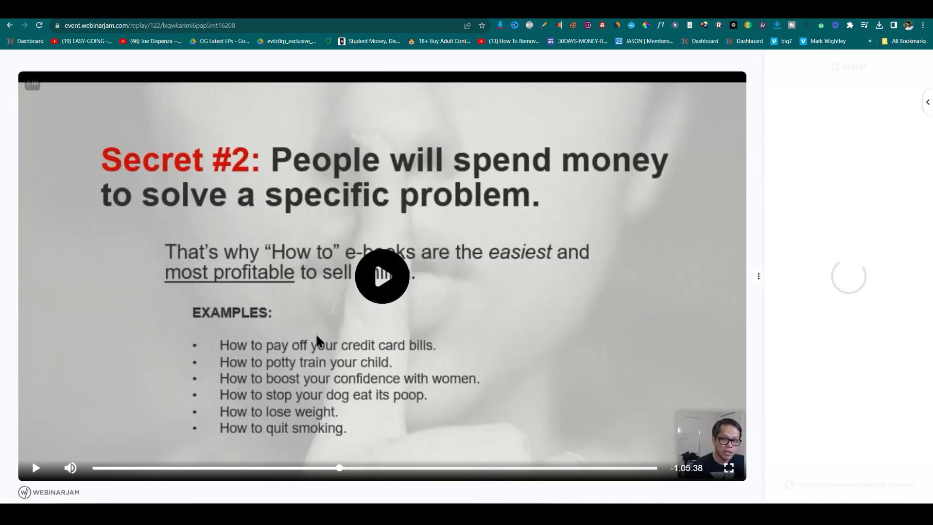
key("F12")
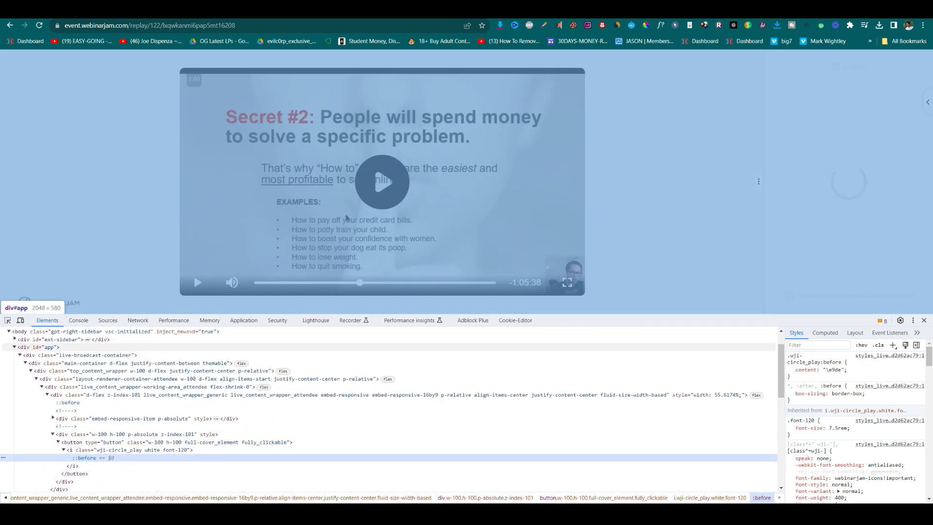
Step: Search the replay page code for '.mp4' to locate the videoUrl address
scroll("down", 3)
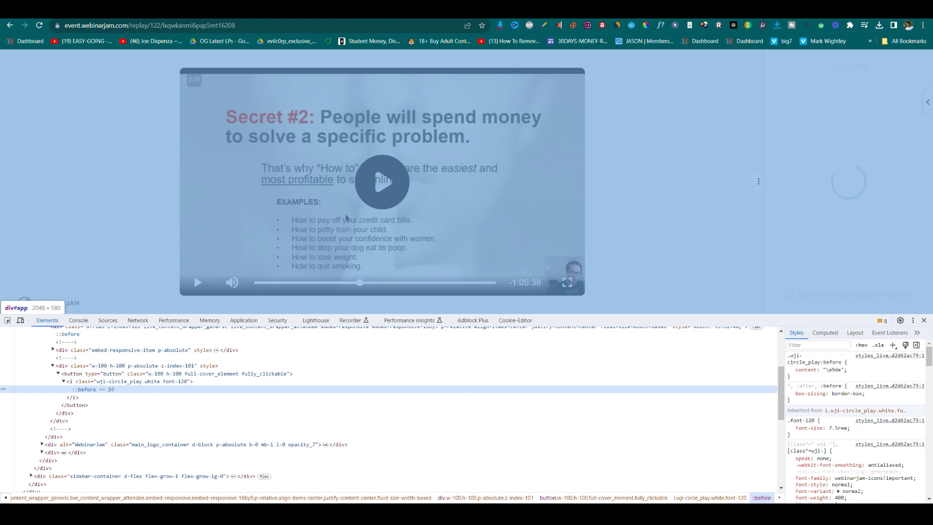
scroll("down", 3)
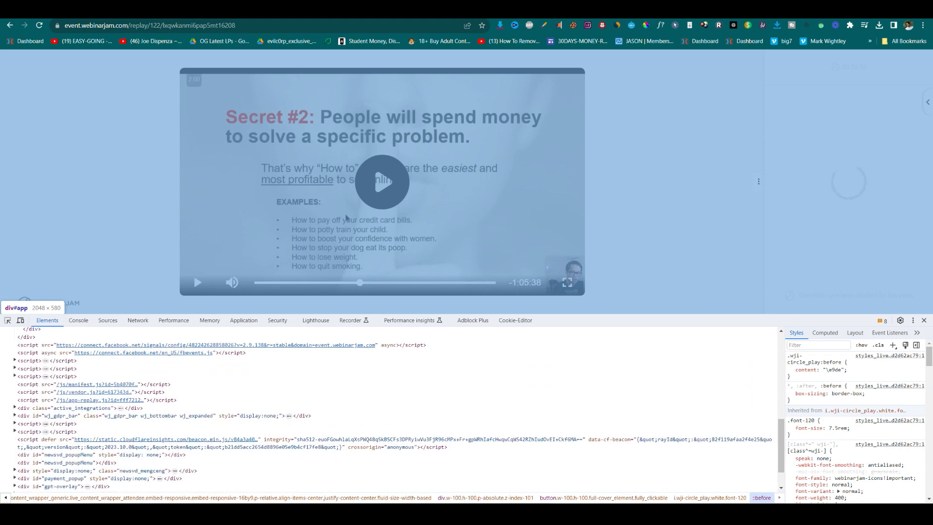
key("ctrl+f")
type(".mp4")
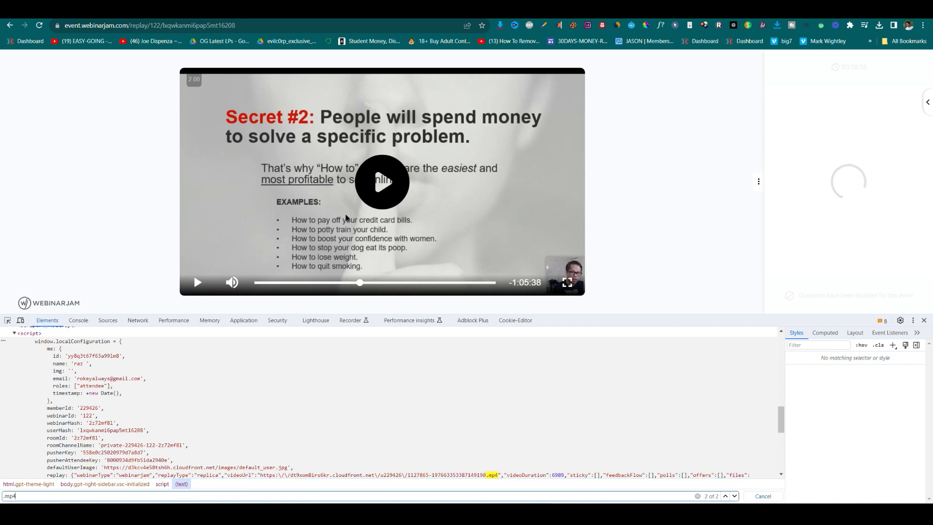
scroll("down", 3)
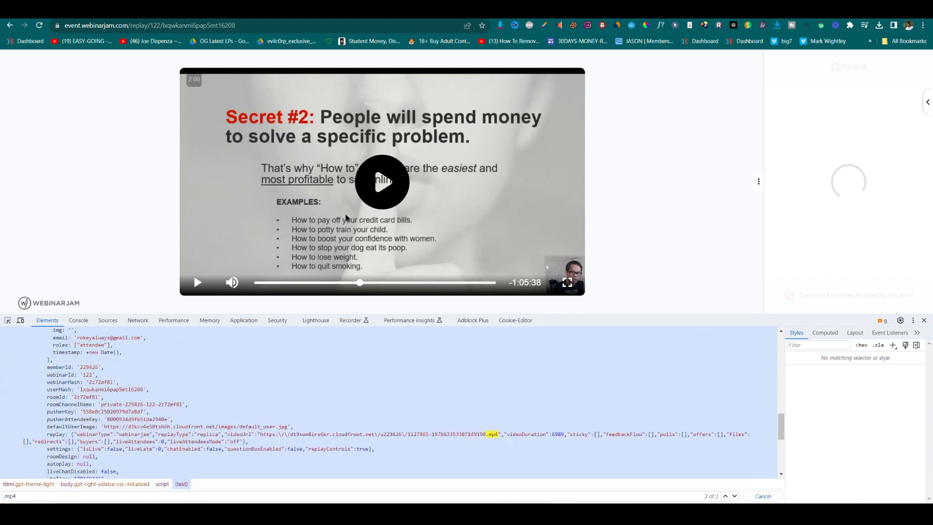
scroll("up", 3)
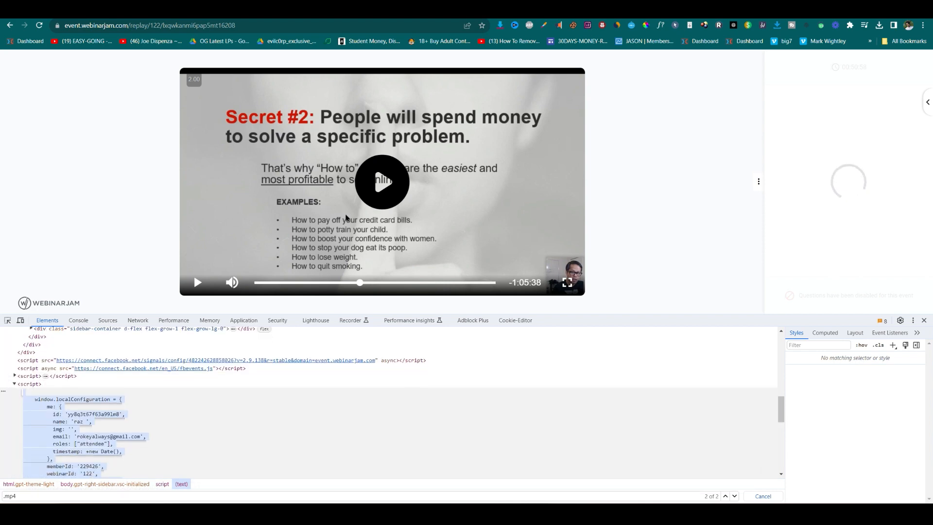
scroll("down", 3)
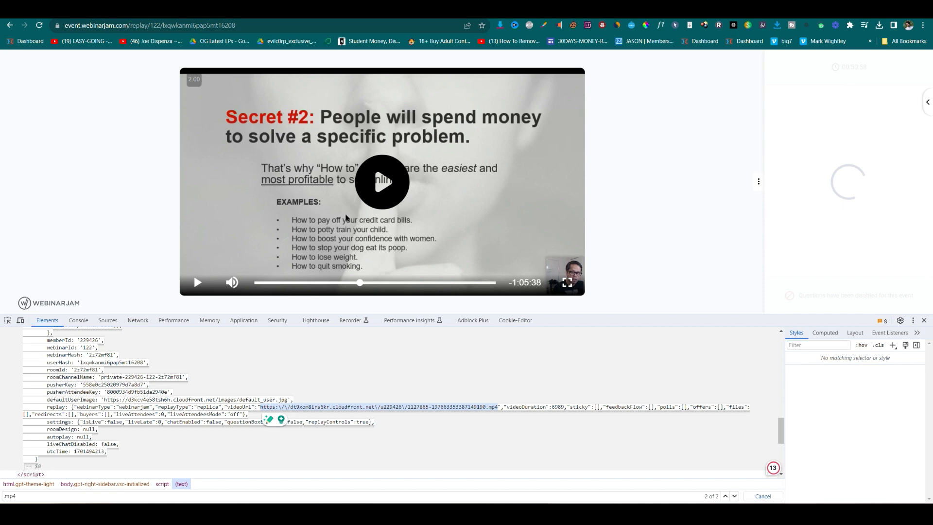
Step: Search the web for 'notepad' and open the RapidTables online notepad
type("notep")
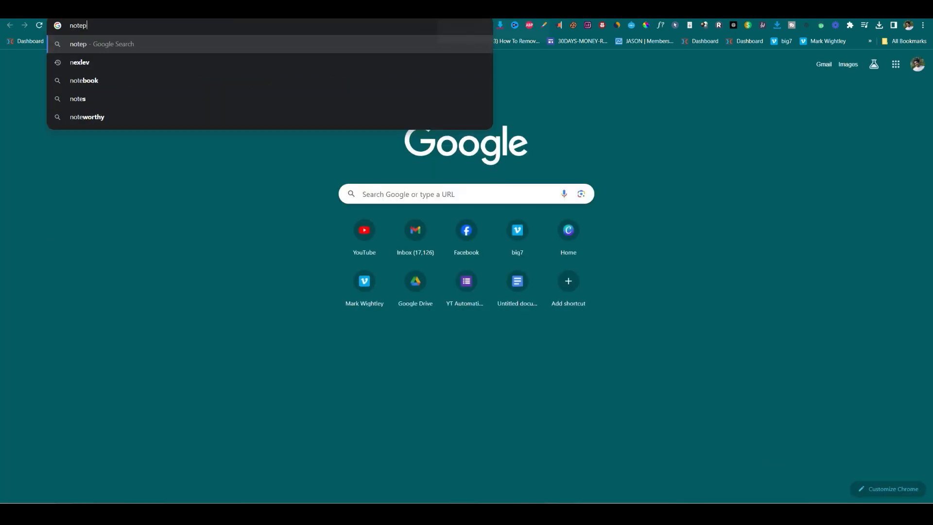
key("Return")
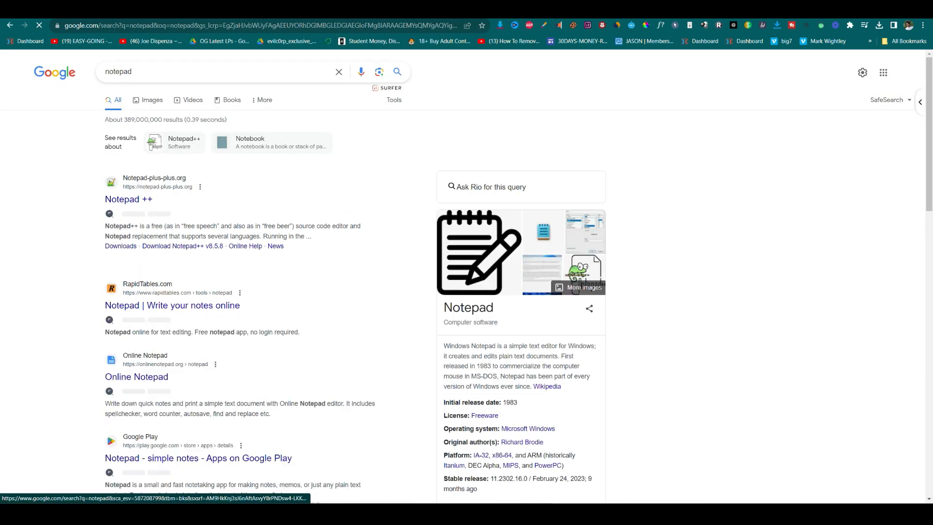
left_click(172, 306)
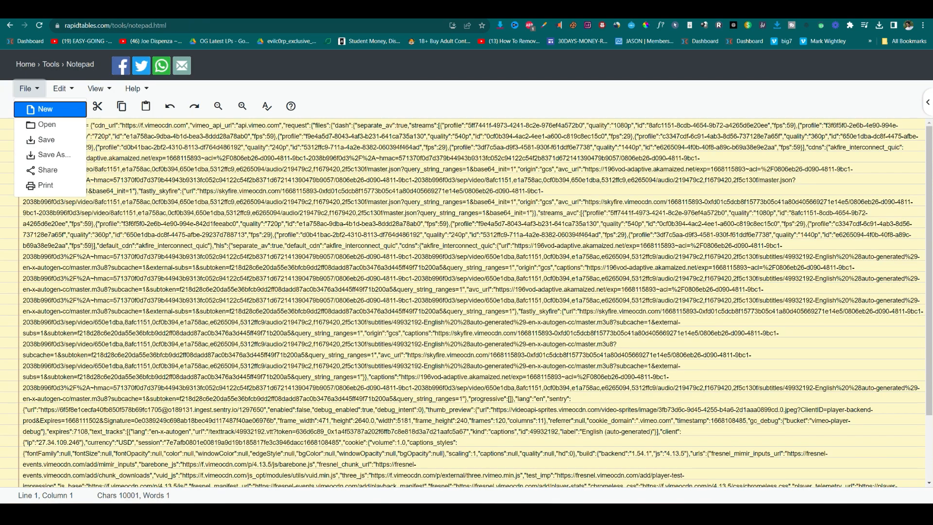
Step: Start a blank note, paste the cloudfront .mp4 URL and begin deleting its escape backslashes
left_click(44, 109)
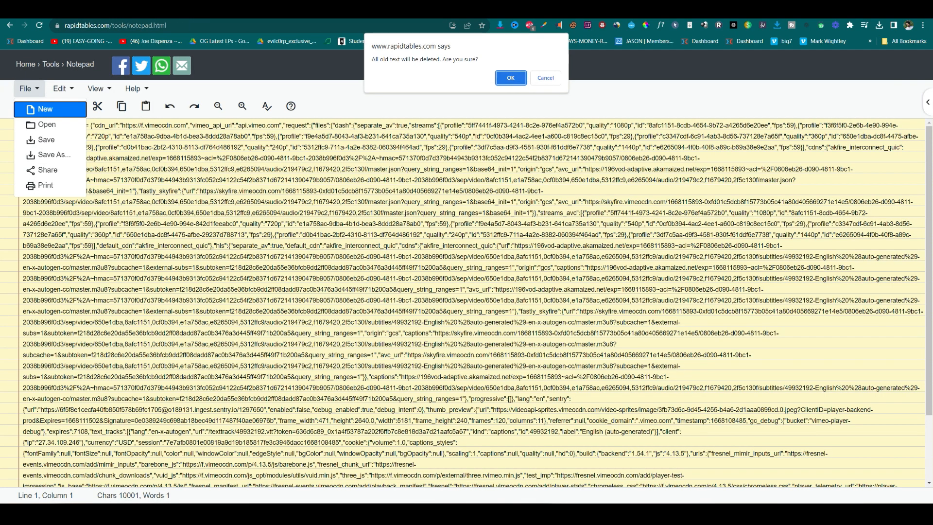
left_click(509, 78)
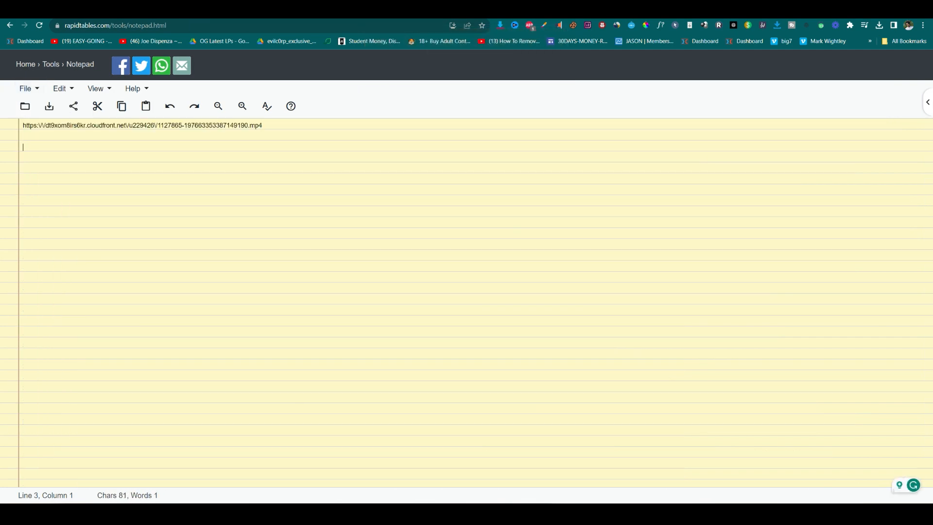
type("https://dt9xom8irs6kr.cloudfront.net/u229426/1127865-197663353387149190.mp4")
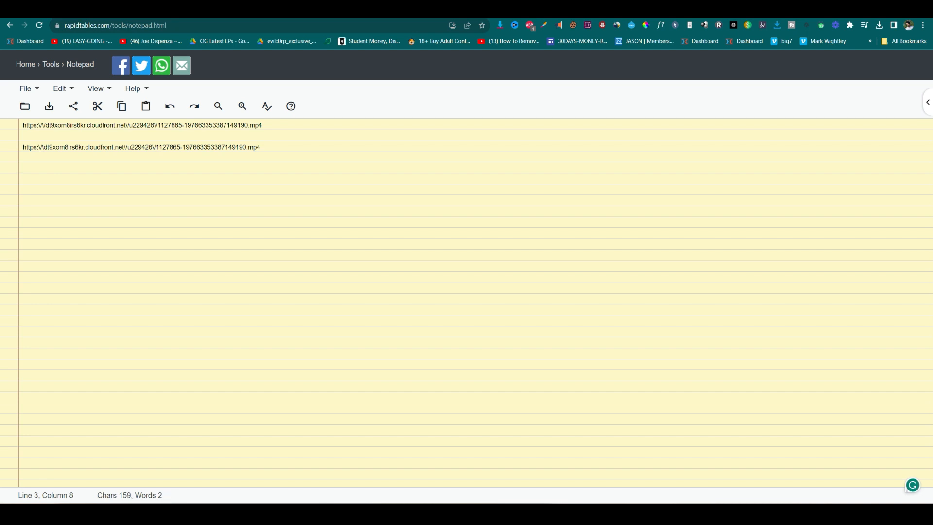
key("Backspace")
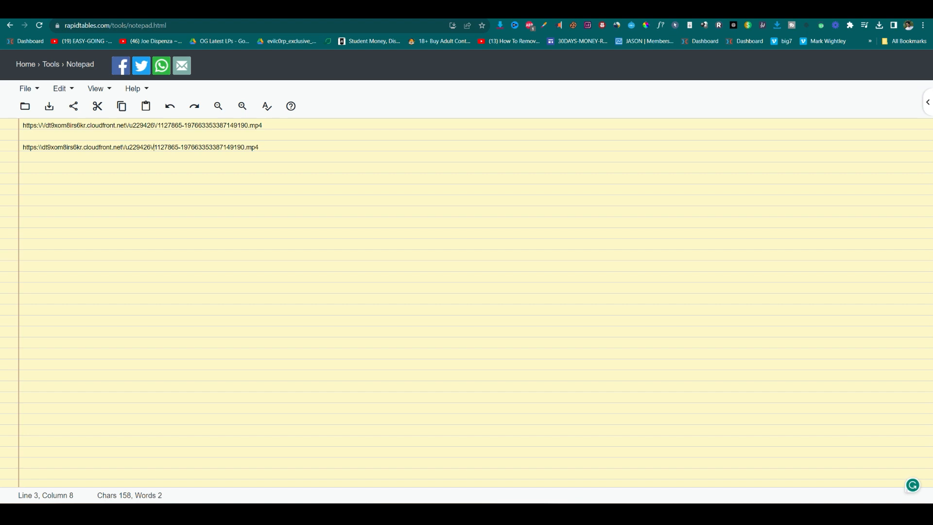
mouse_move(194, 106)
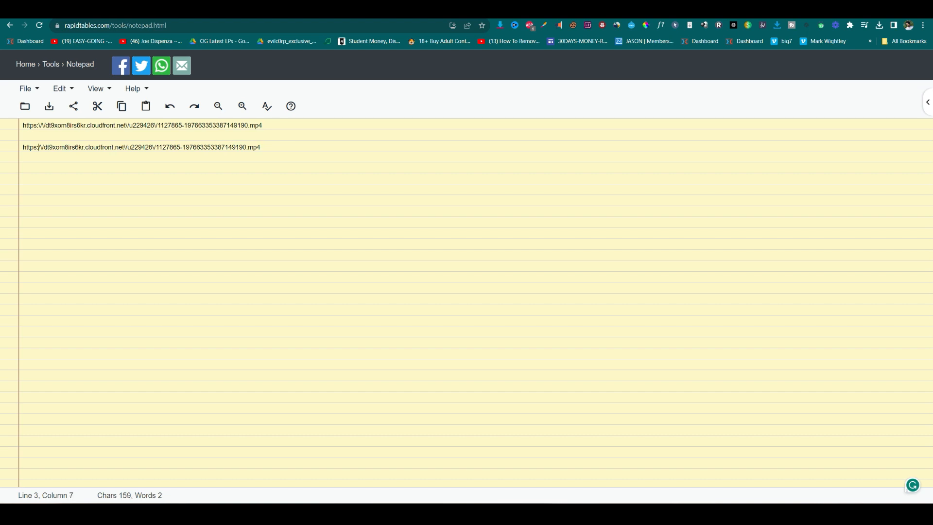
mouse_move(141, 65)
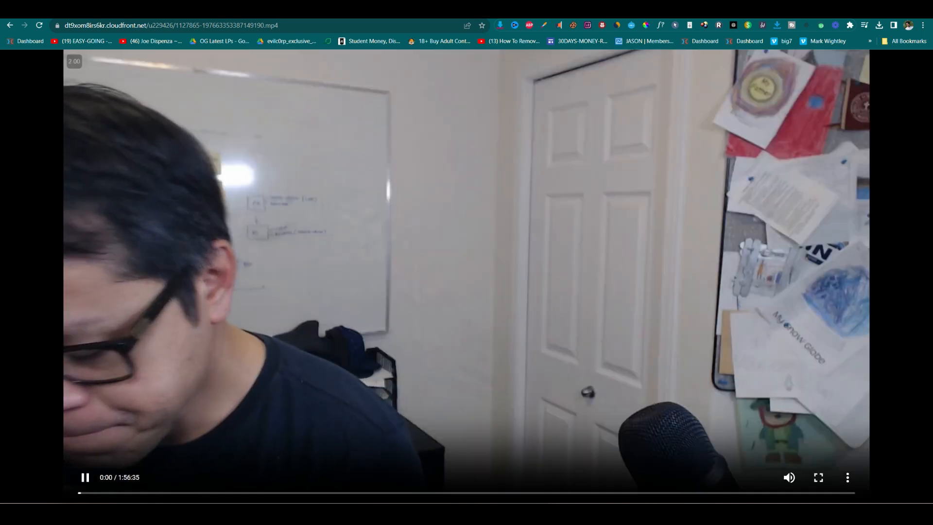
Step: Pause the cloudfront .mp4 video and start saving it as a file
left_click(86, 476)
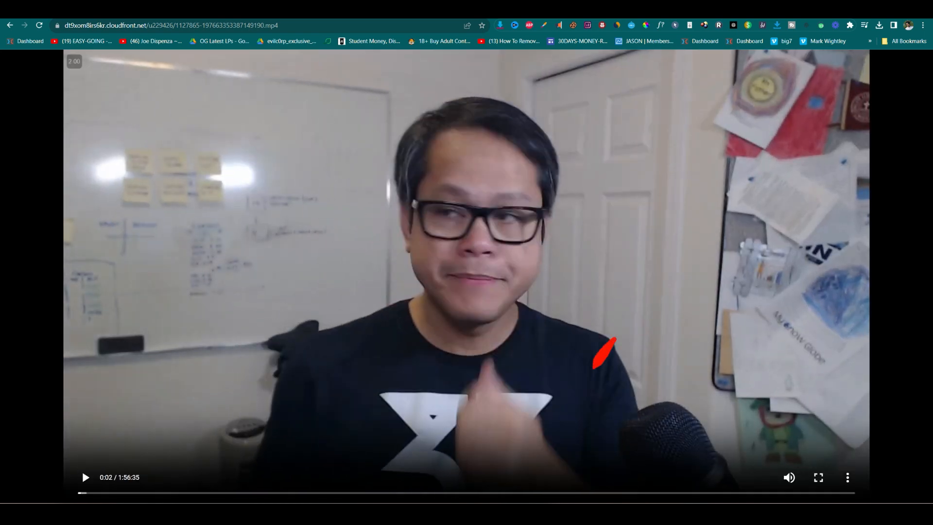
left_click(848, 478)
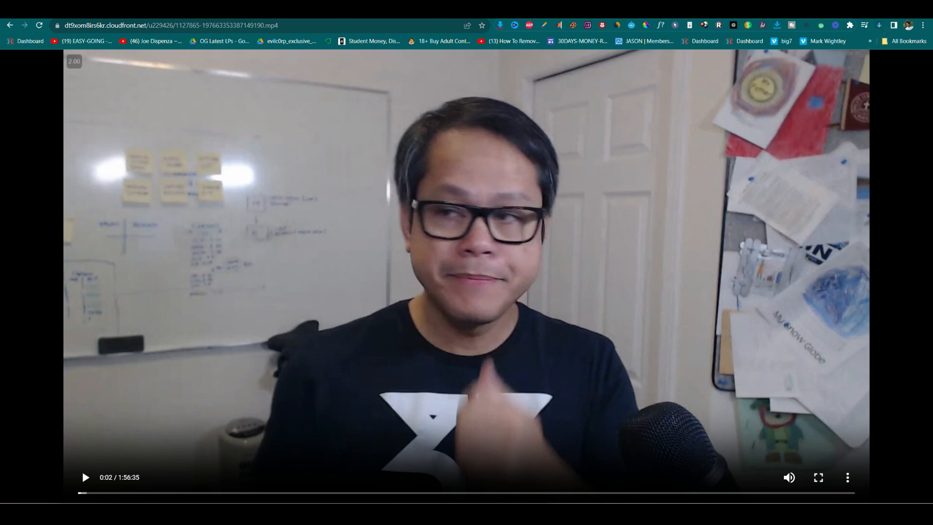
left_click(879, 26)
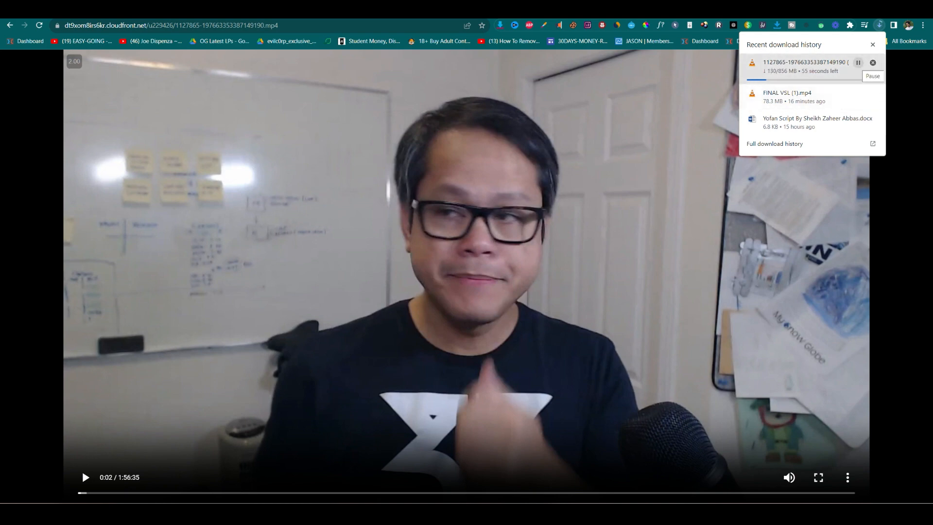
Step: Pause the replay .mp4 download in Chrome's downloads panel
left_click(858, 62)
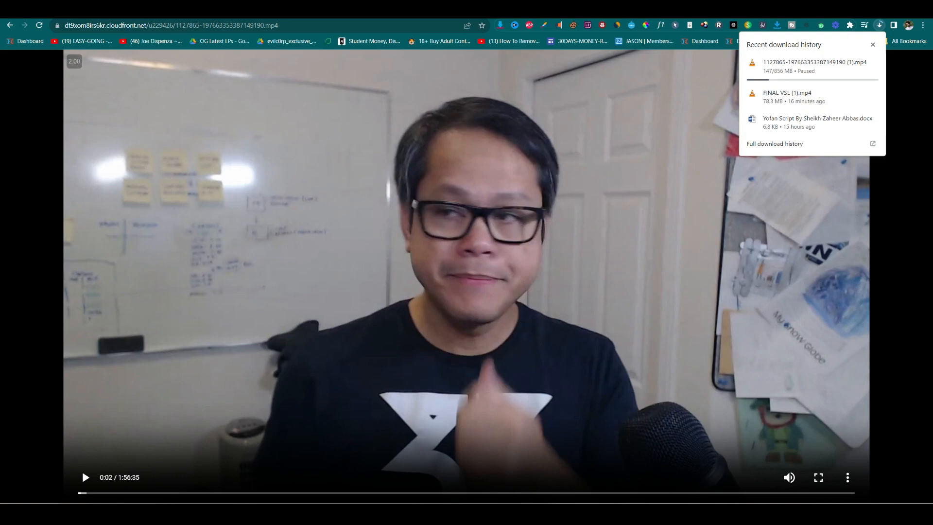